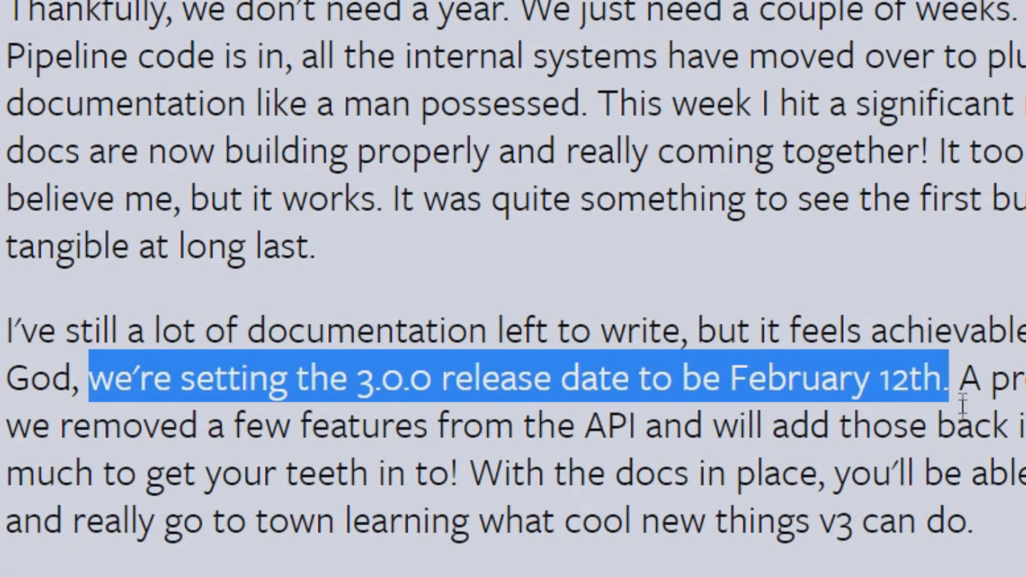
Step: Draw two more black stick figures beside the house silhouette with the Paintbrush
{"action": "scroll", "scroll_direction": "down", "scroll_amount": 3}
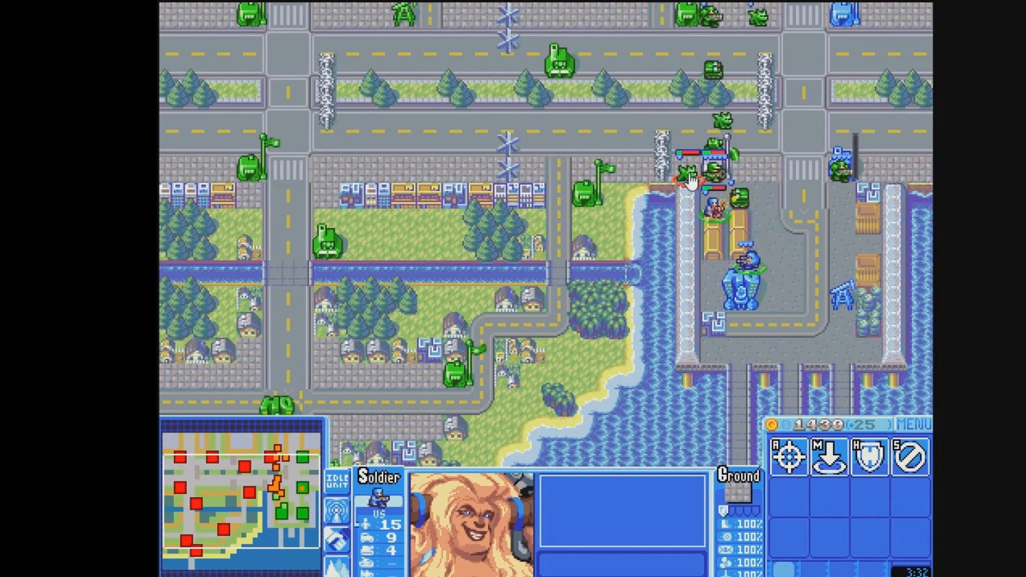
{"action": "left_click", "coordinate": [687, 186]}
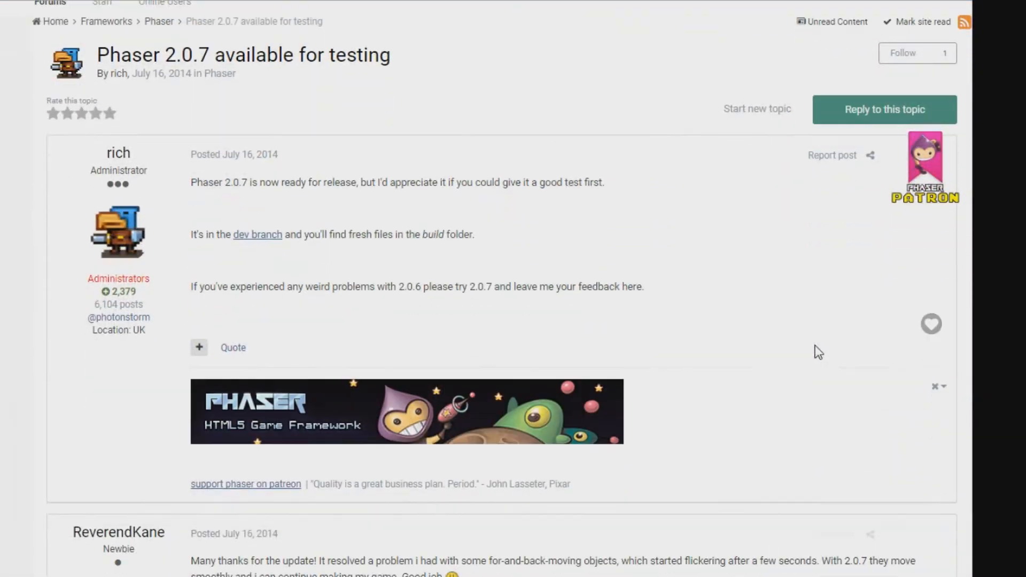
{"action": "scroll", "scroll_direction": "down", "scroll_amount": 3}
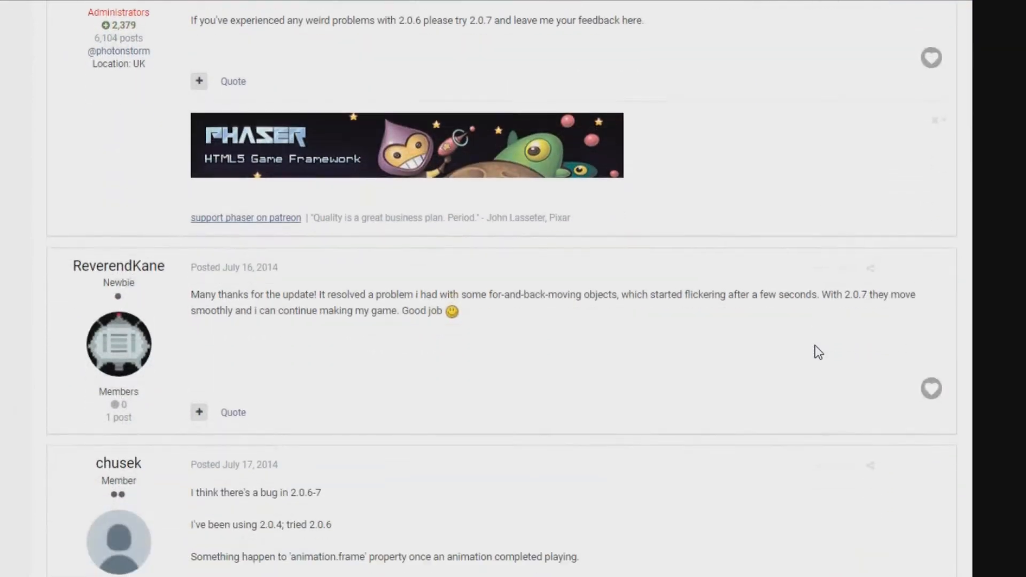
{"action": "scroll", "scroll_direction": "down", "scroll_amount": 3}
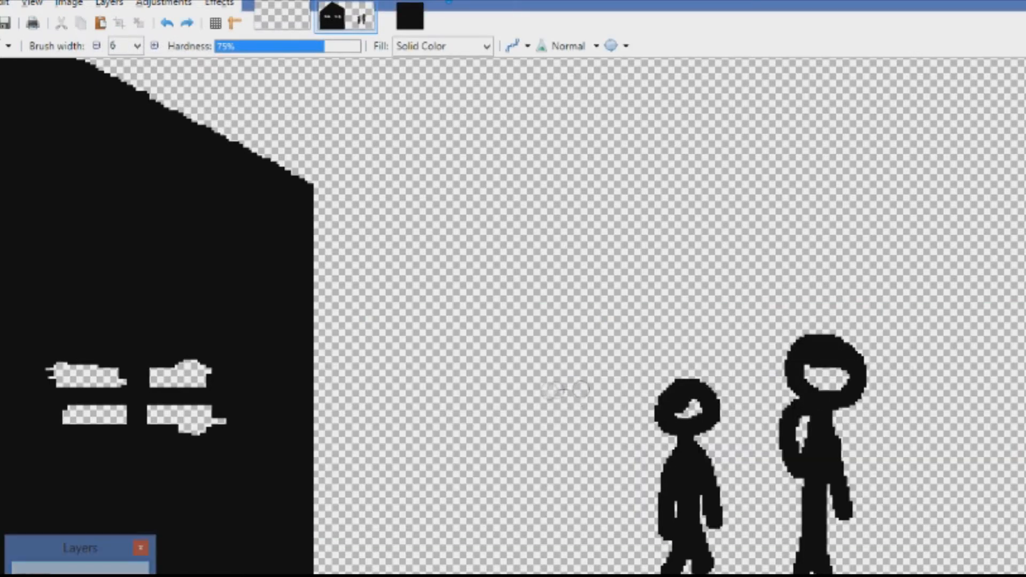
{"action": "left_click", "coordinate": [592, 472]}
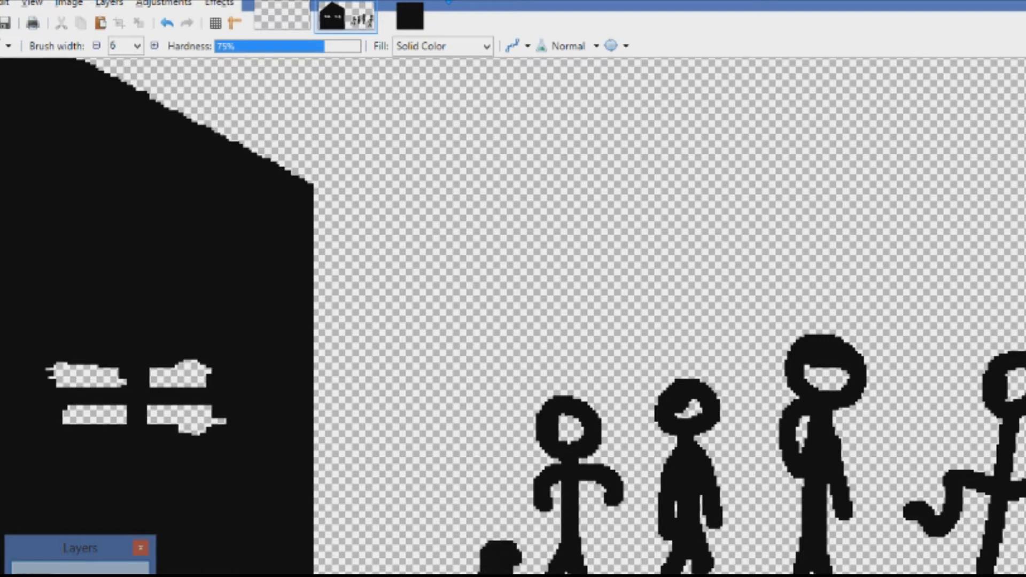
{"action": "mouse_move", "coordinate": [891, 218]}
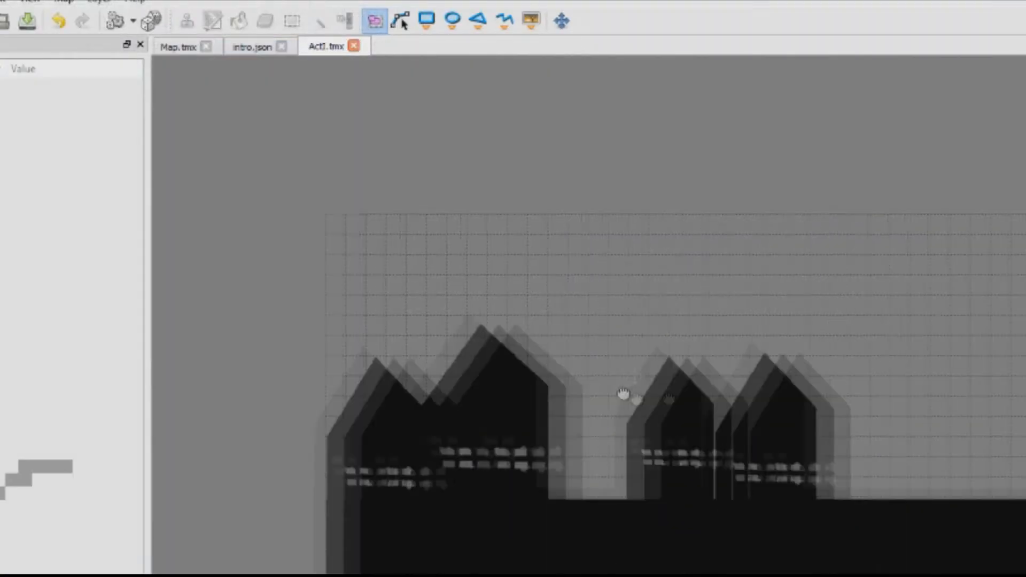
Step: Place the house silhouettes and stick-figure crowd image objects on the Act1 map
{"action": "left_click", "coordinate": [531, 20]}
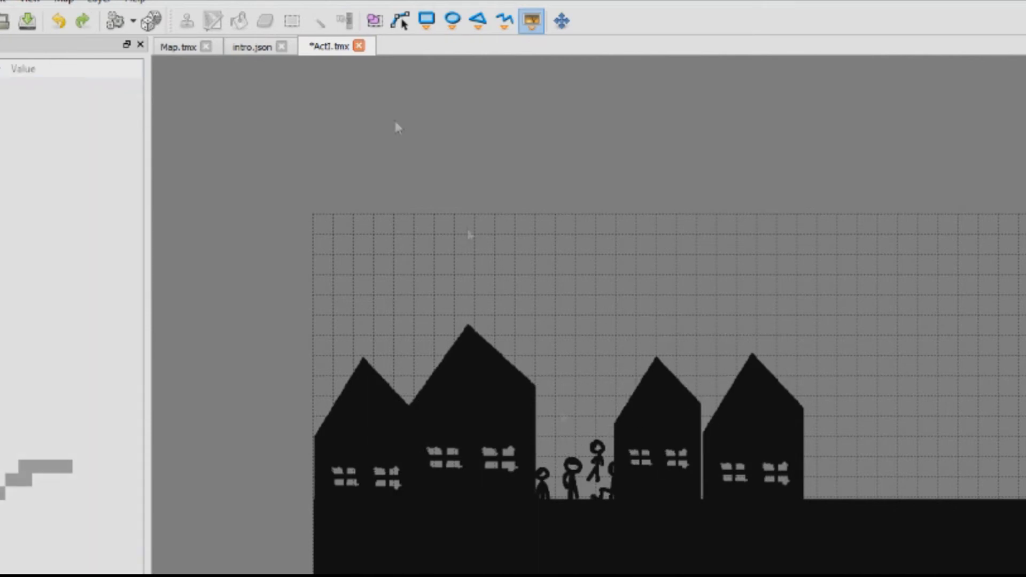
{"action": "left_click", "coordinate": [374, 20]}
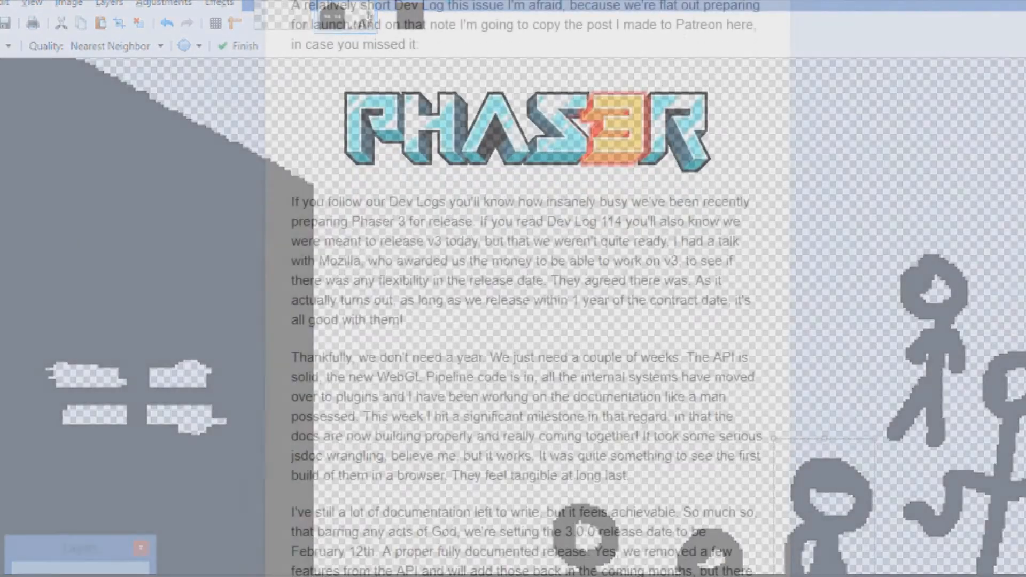
{"action": "scroll", "scroll_direction": "down", "scroll_amount": 3}
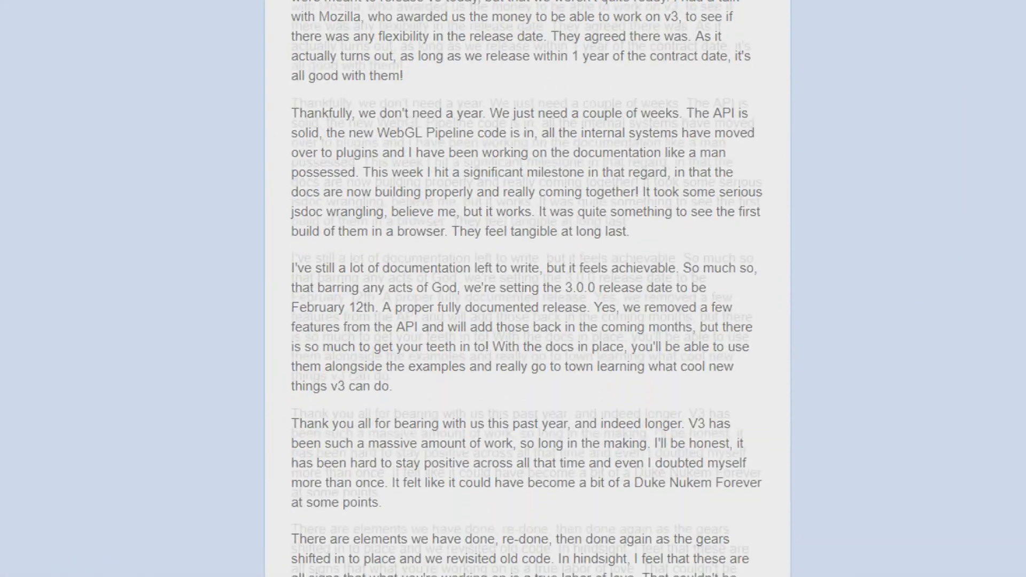
{"action": "scroll", "scroll_direction": "down", "scroll_amount": 3}
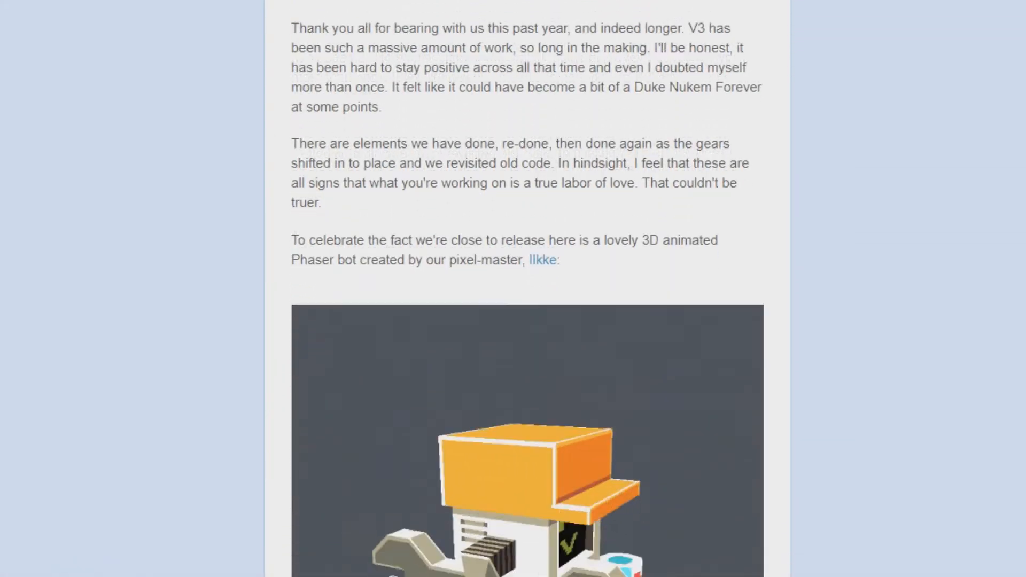
{"action": "scroll", "scroll_direction": "down", "scroll_amount": 3}
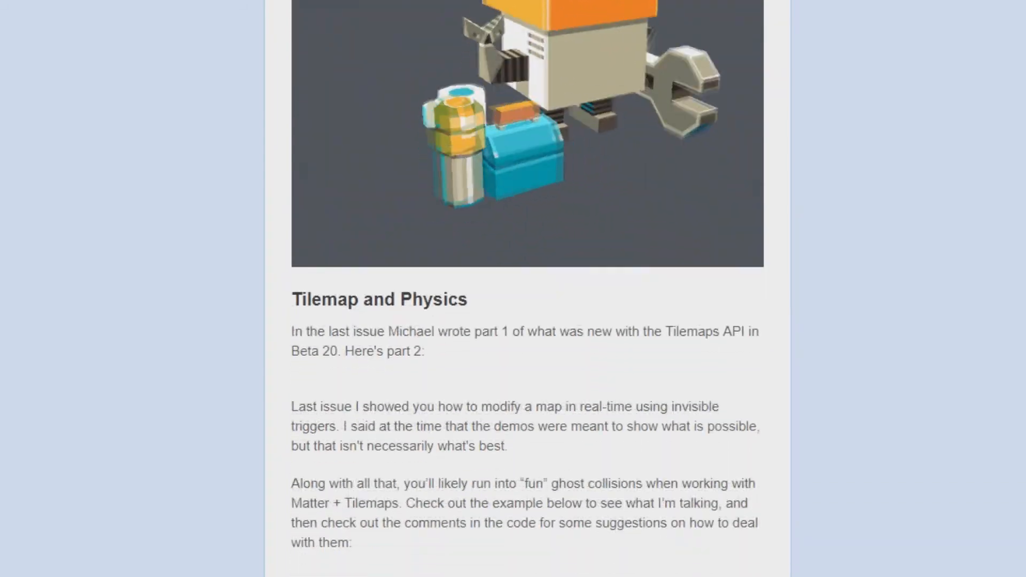
{"action": "scroll", "scroll_direction": "down", "scroll_amount": 3}
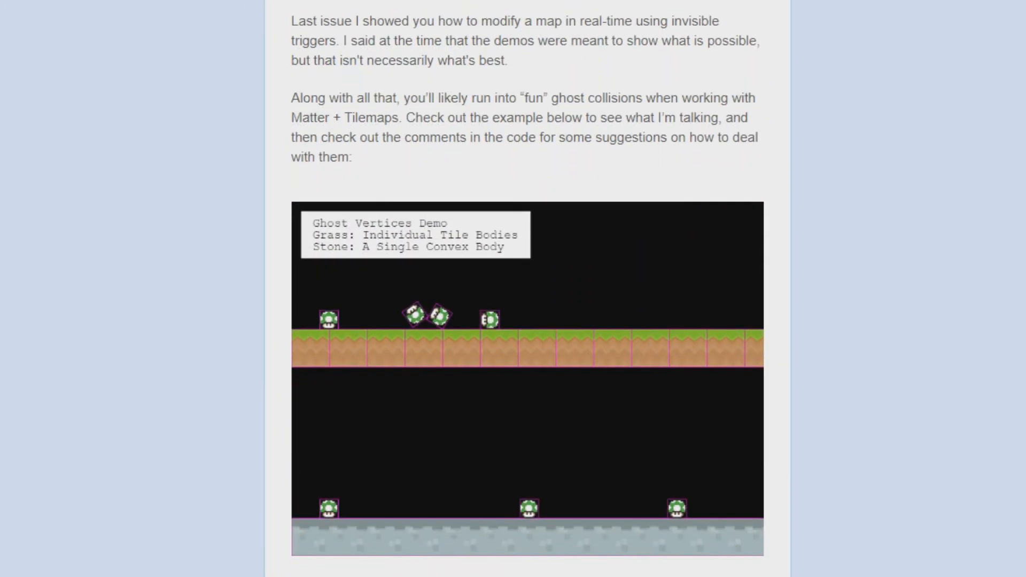
{"action": "scroll", "scroll_direction": "down", "scroll_amount": 3}
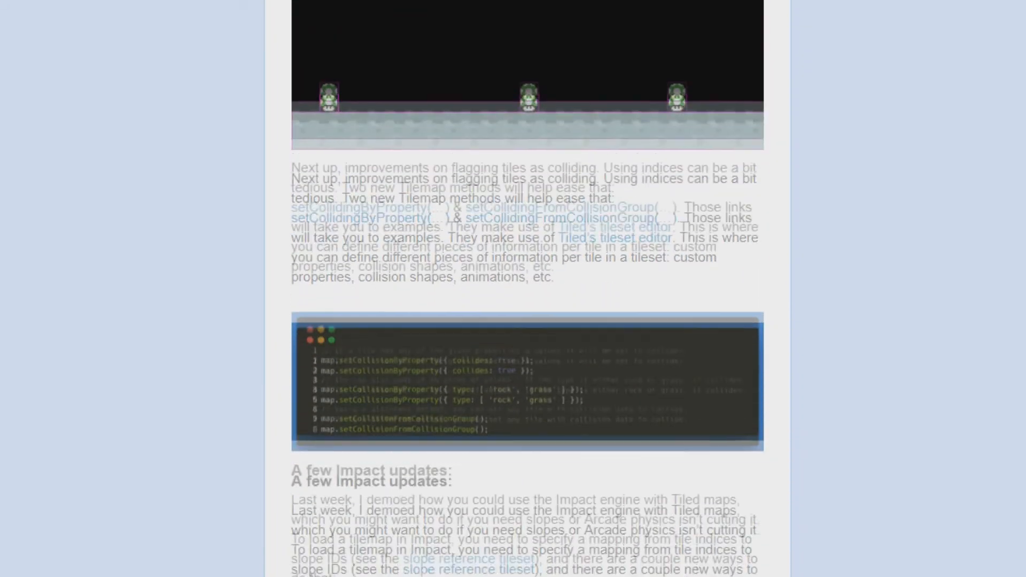